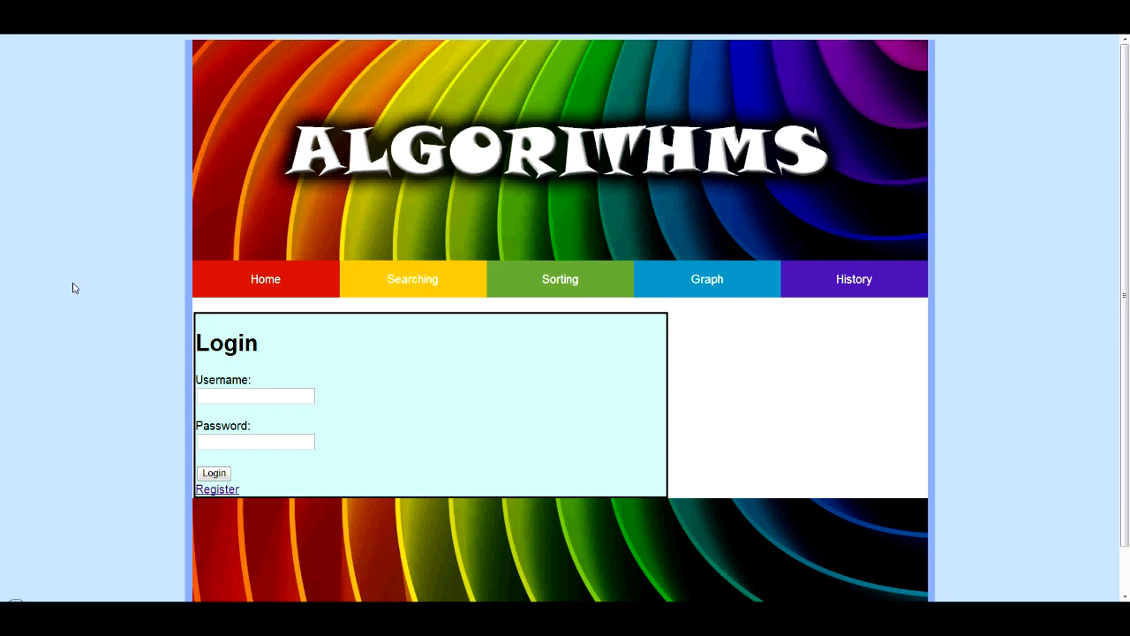
mouse_move(177, 212)
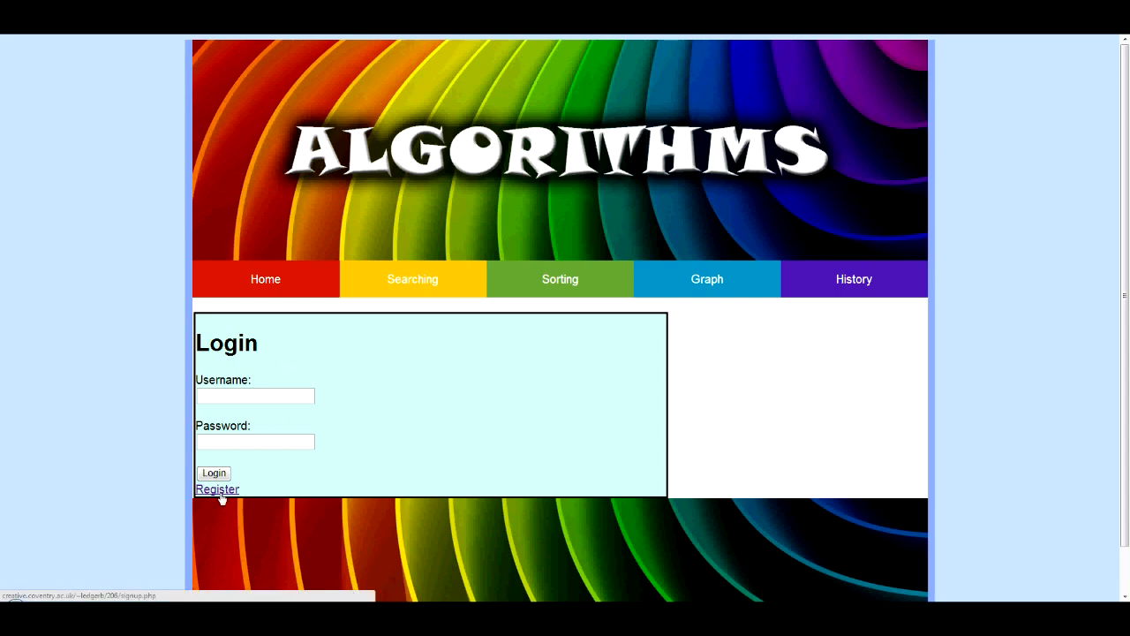
Open the registration form and fill the username from the 'Aie' autofill suggestion.
click(216, 489)
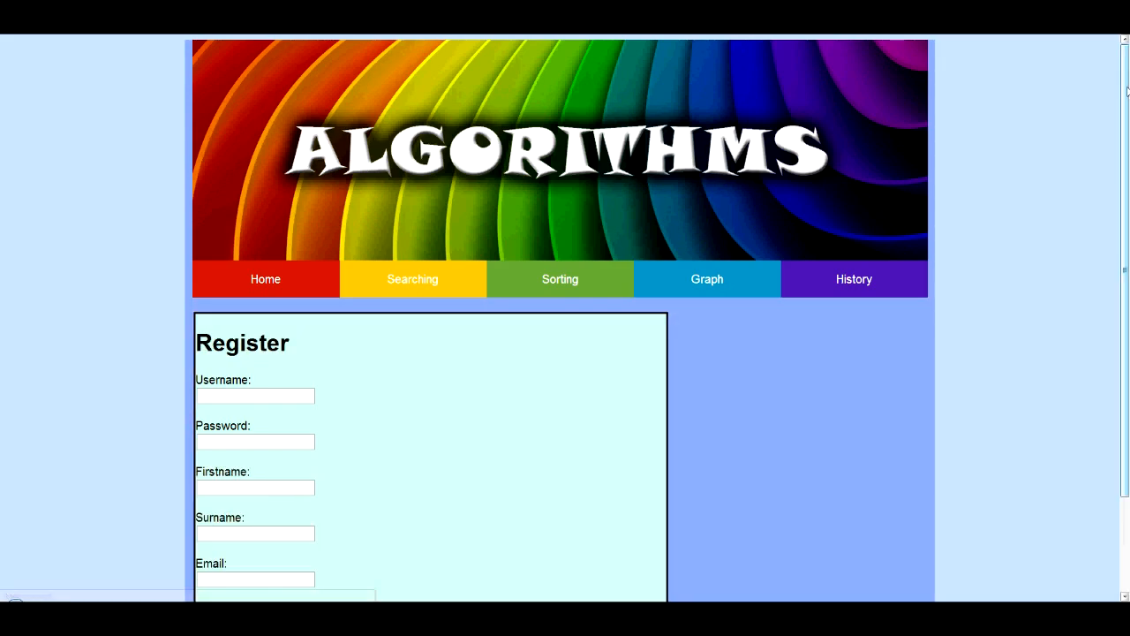
scroll(down, 3)
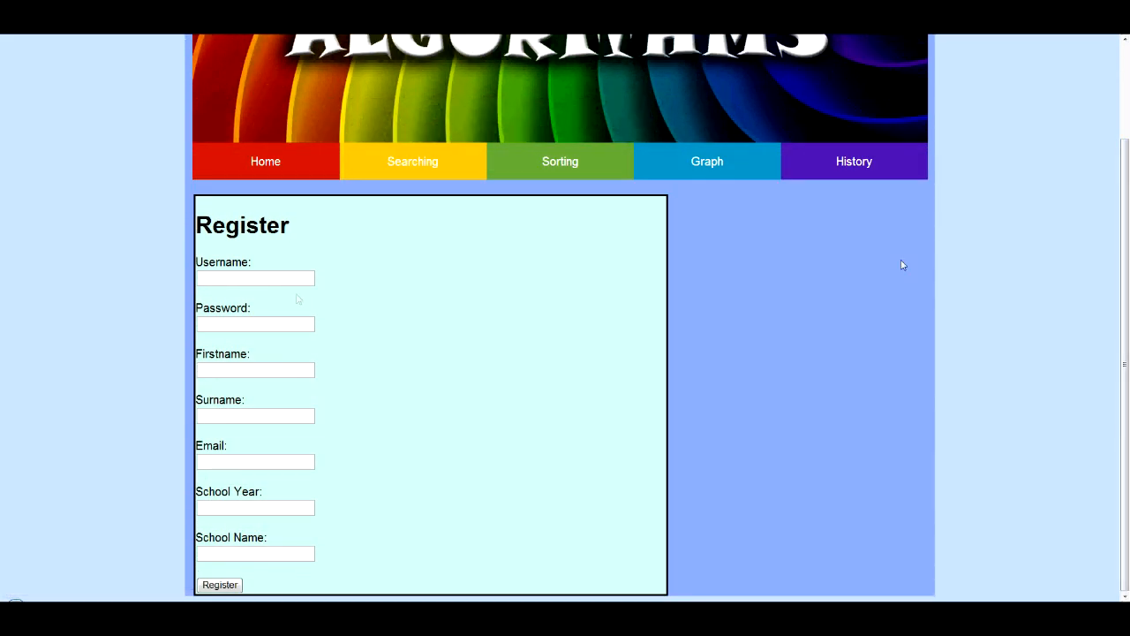
click(255, 277)
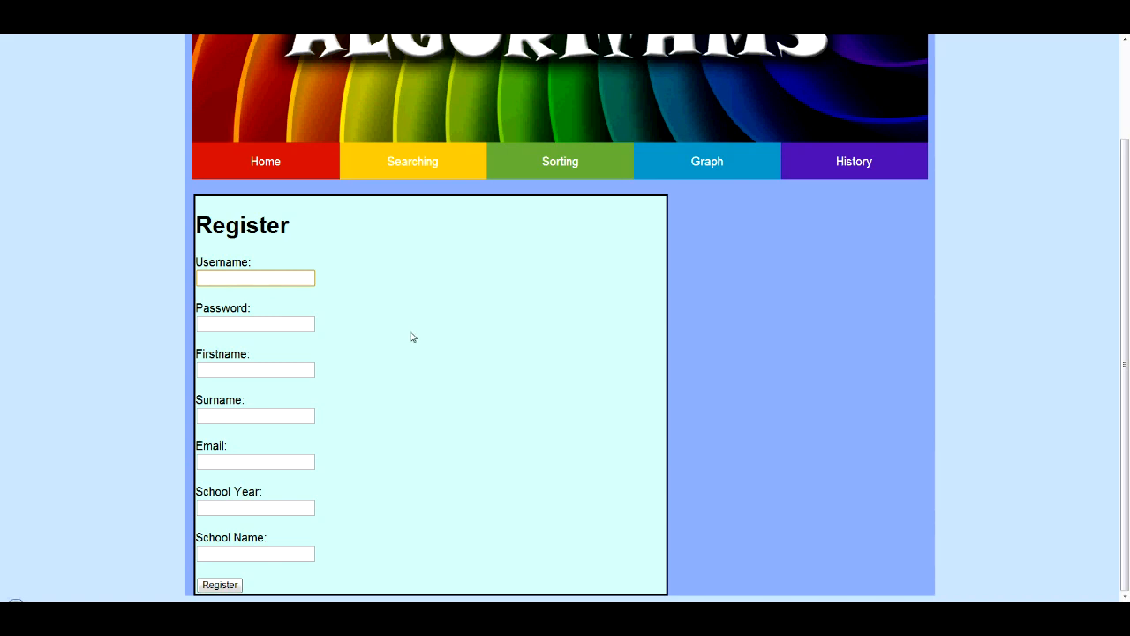
text(Aie)
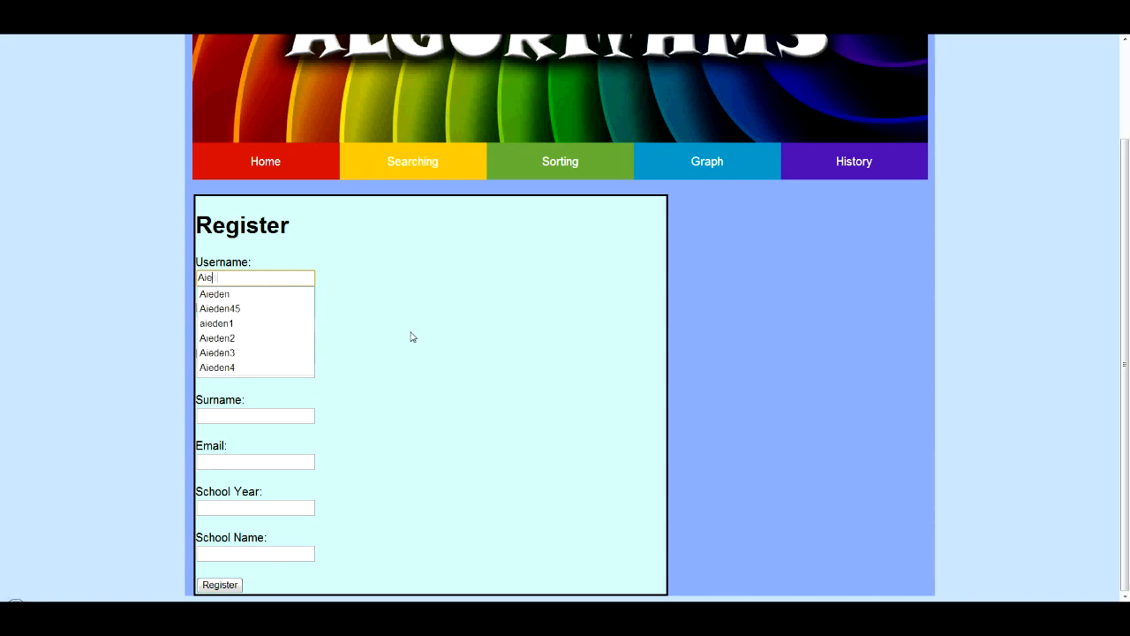
click(216, 323)
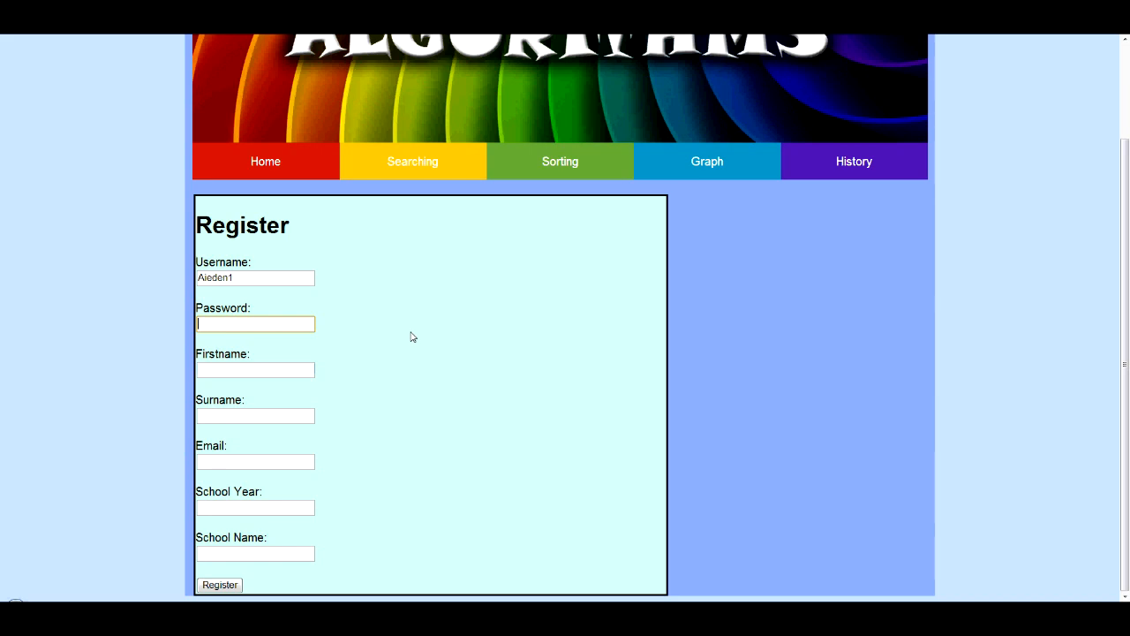
text(Ai)
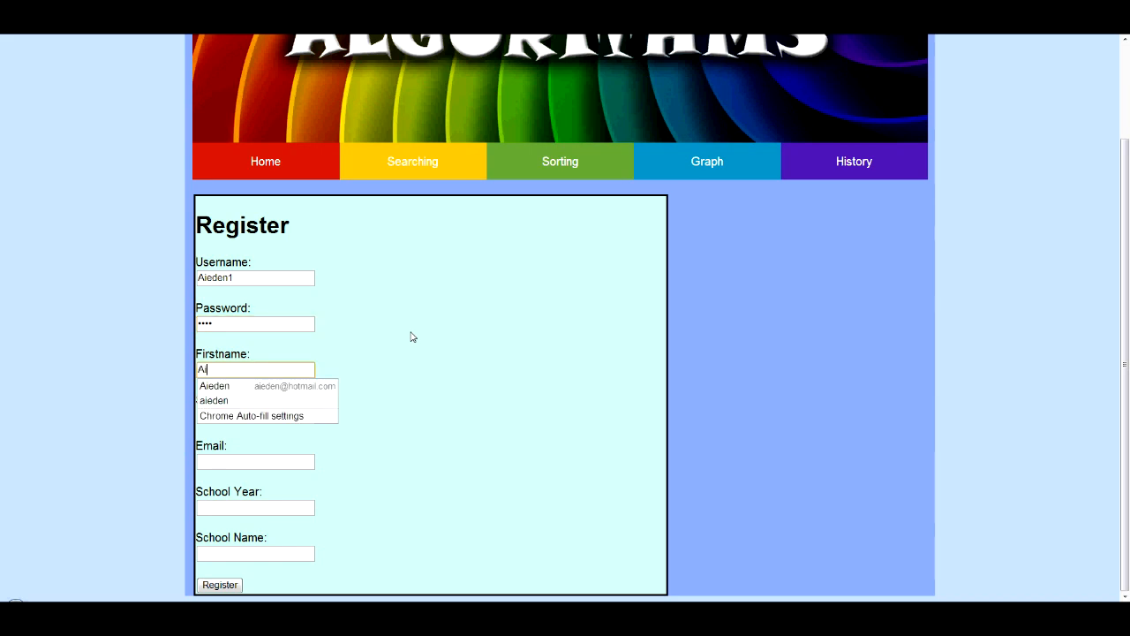
click(214, 385)
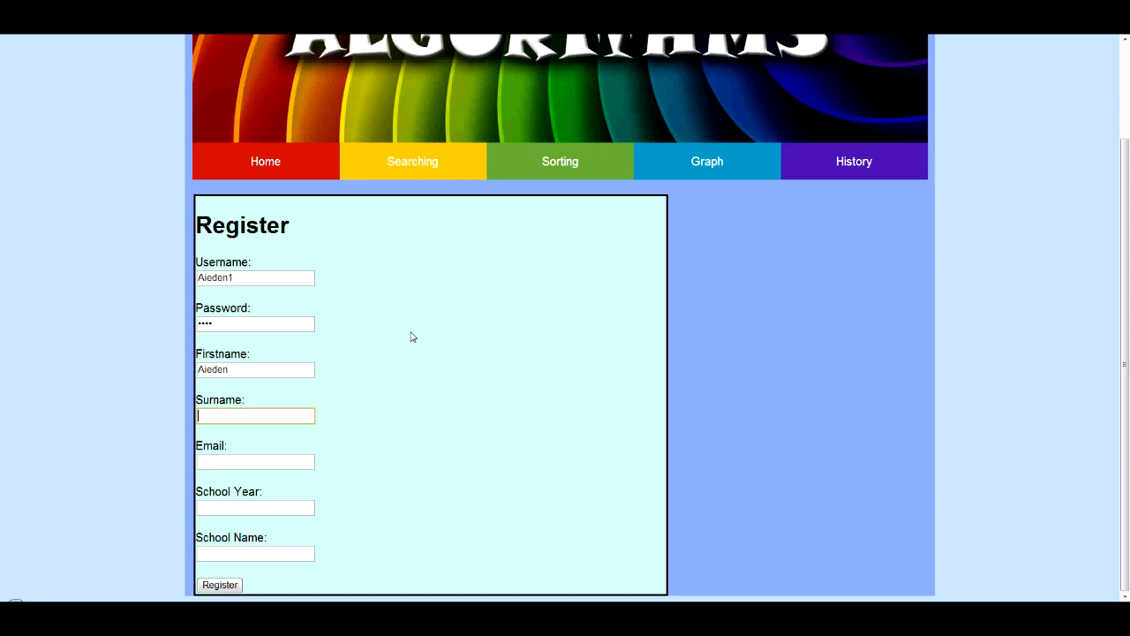
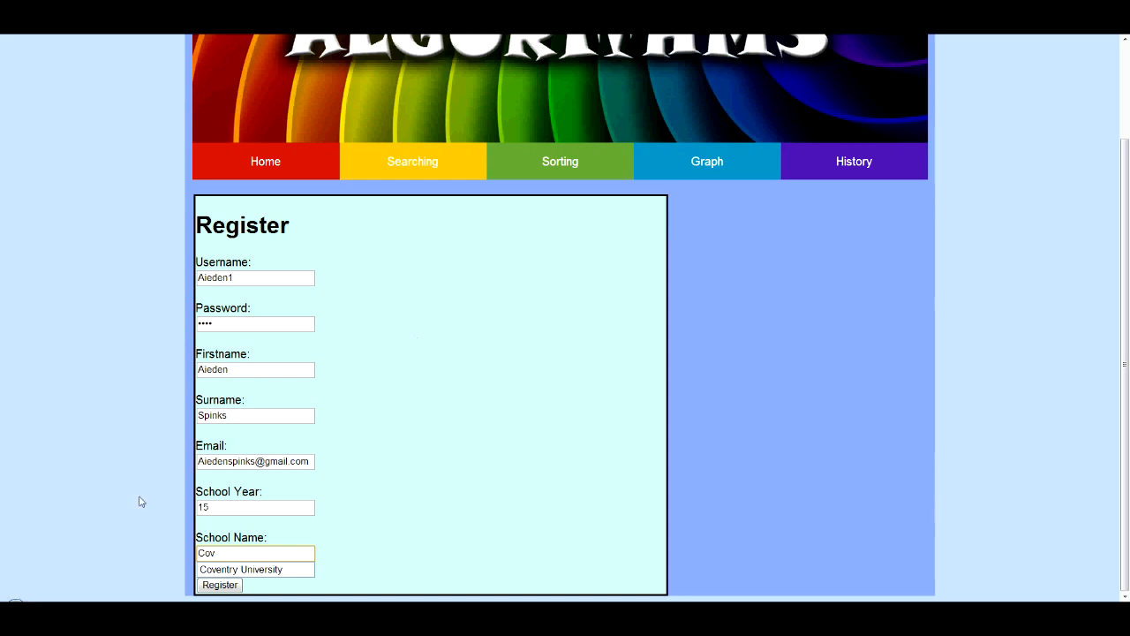
Submit the registration and enter username 'Aieden' on the login form.
click(219, 584)
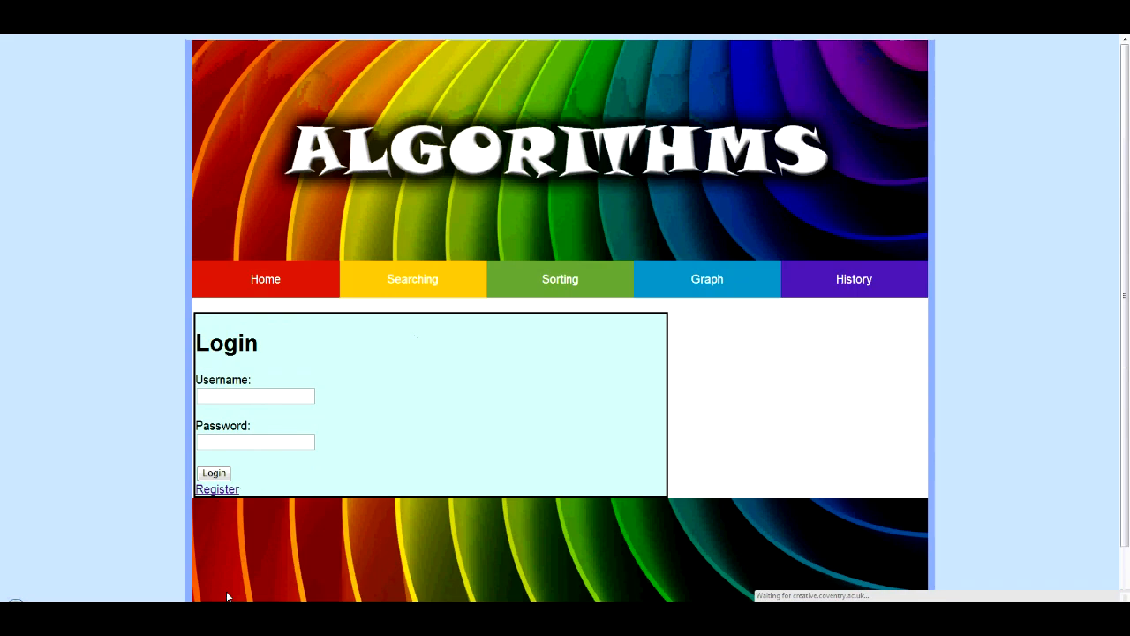
click(254, 396)
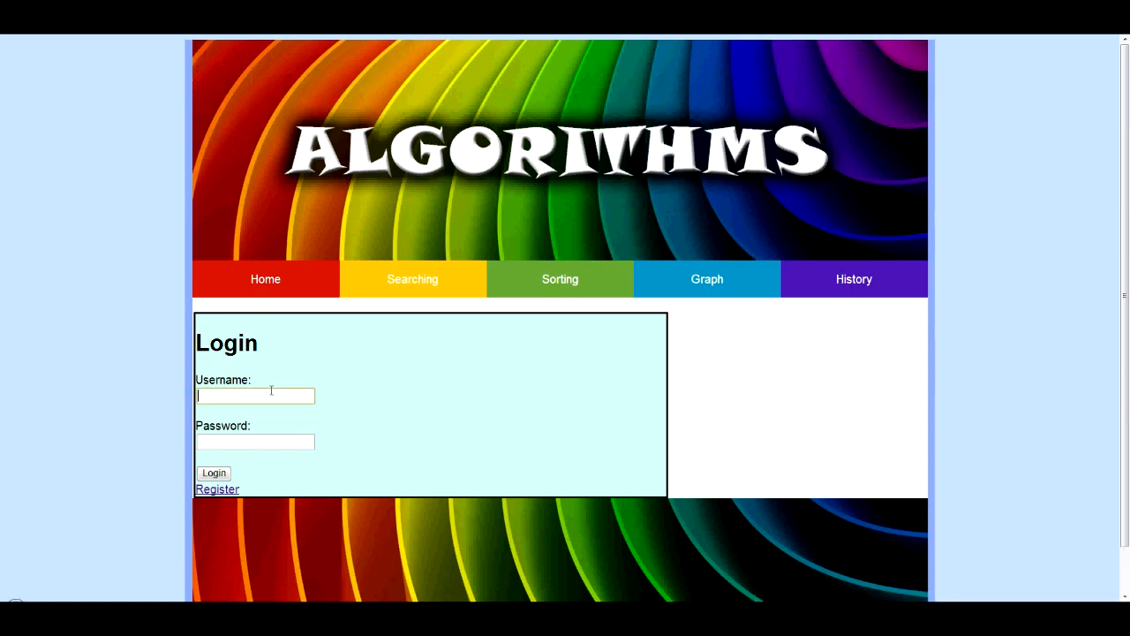
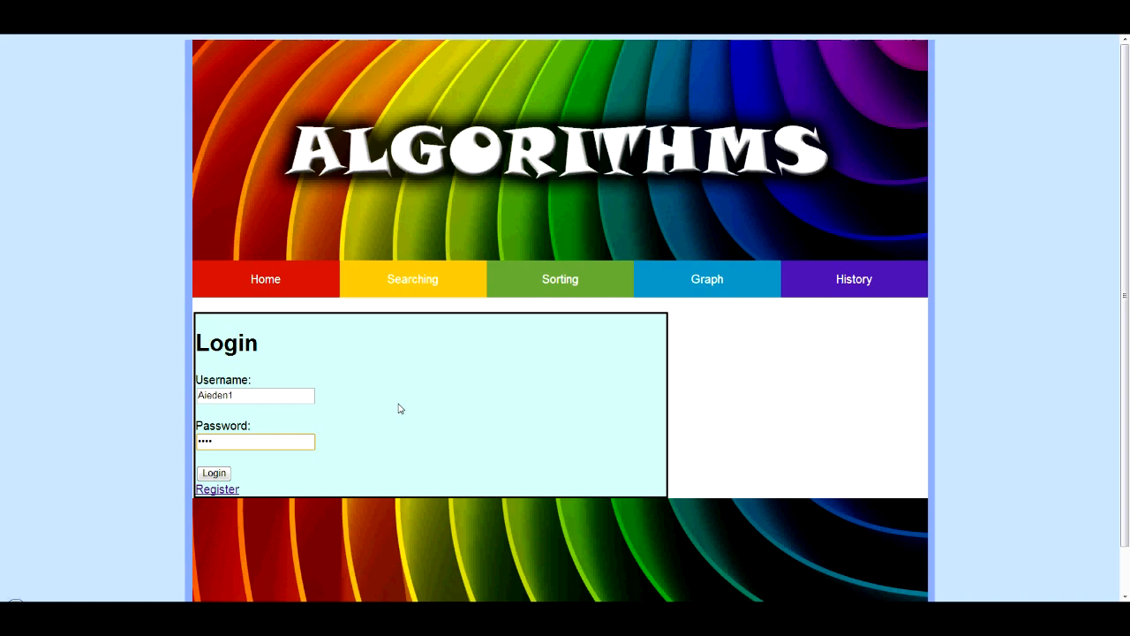
Log in as the new user to reach the welcome home page.
click(213, 472)
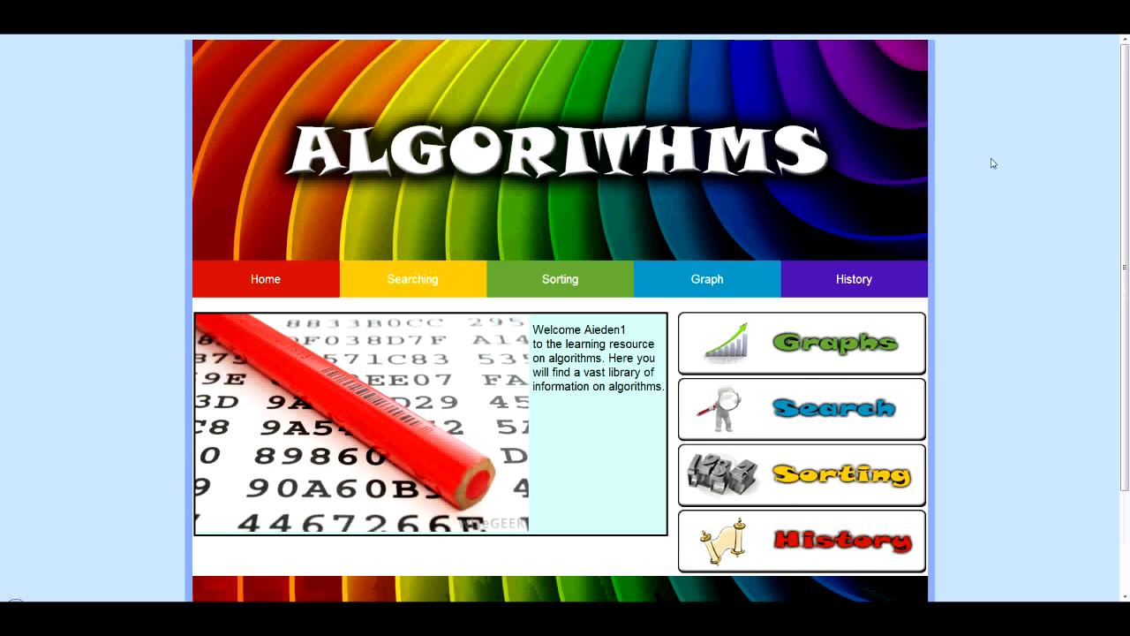
mouse_move(1108, 113)
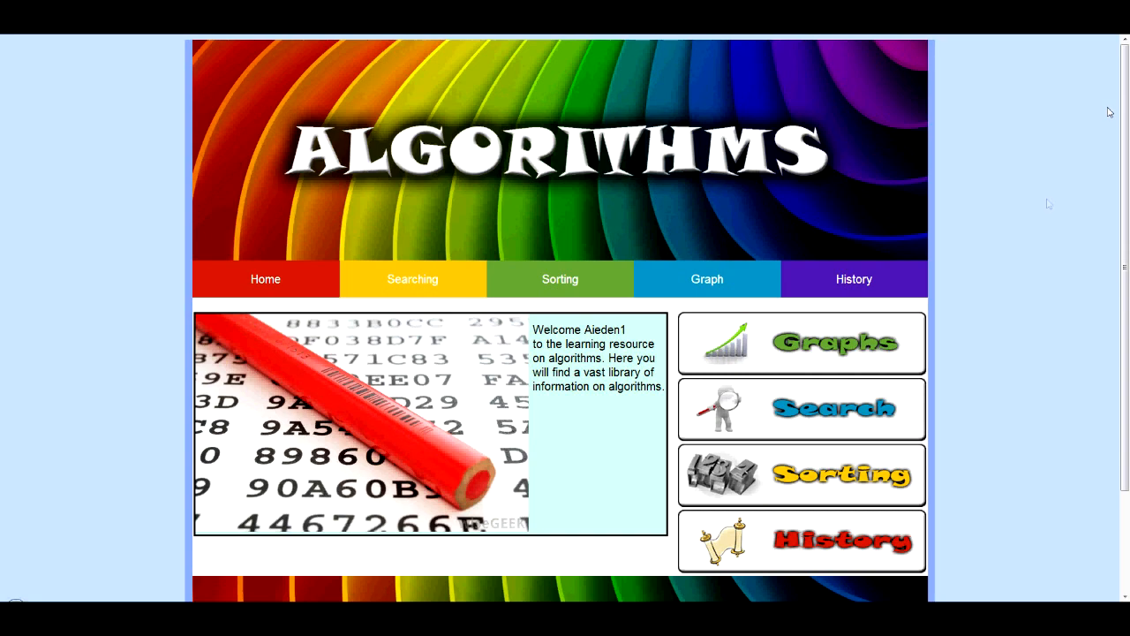
mouse_move(213, 271)
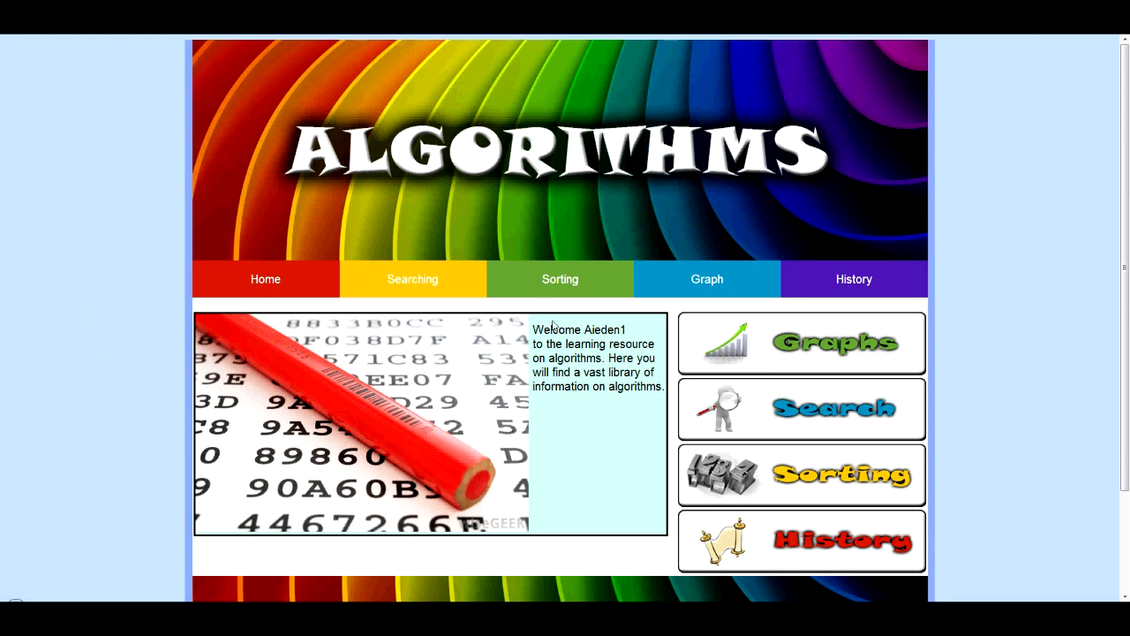
mouse_move(581, 319)
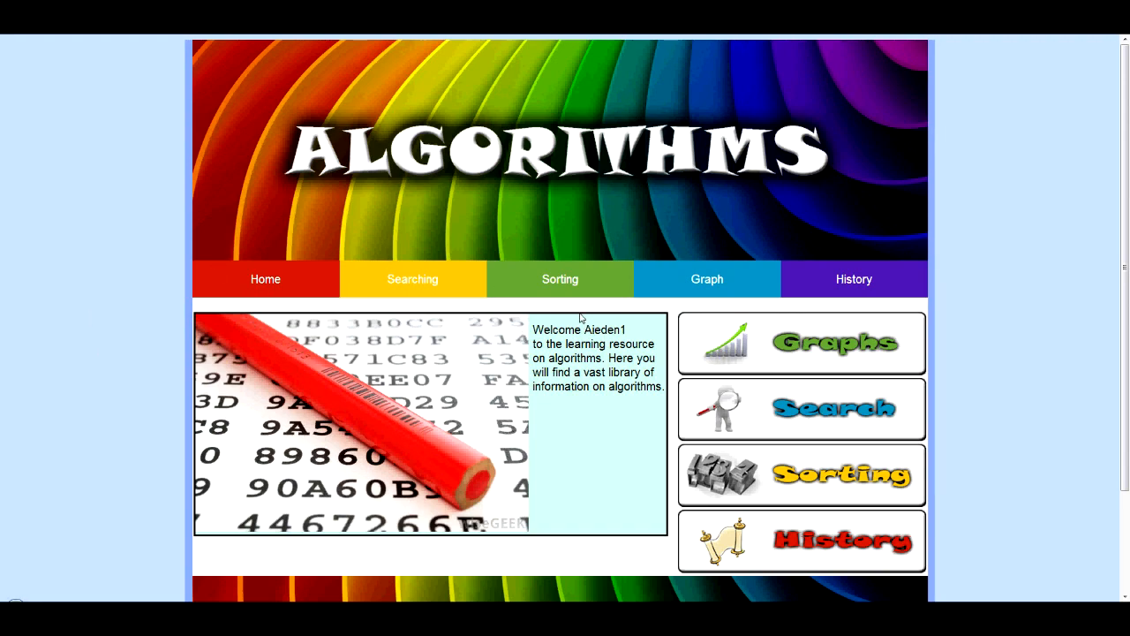
mouse_move(432, 305)
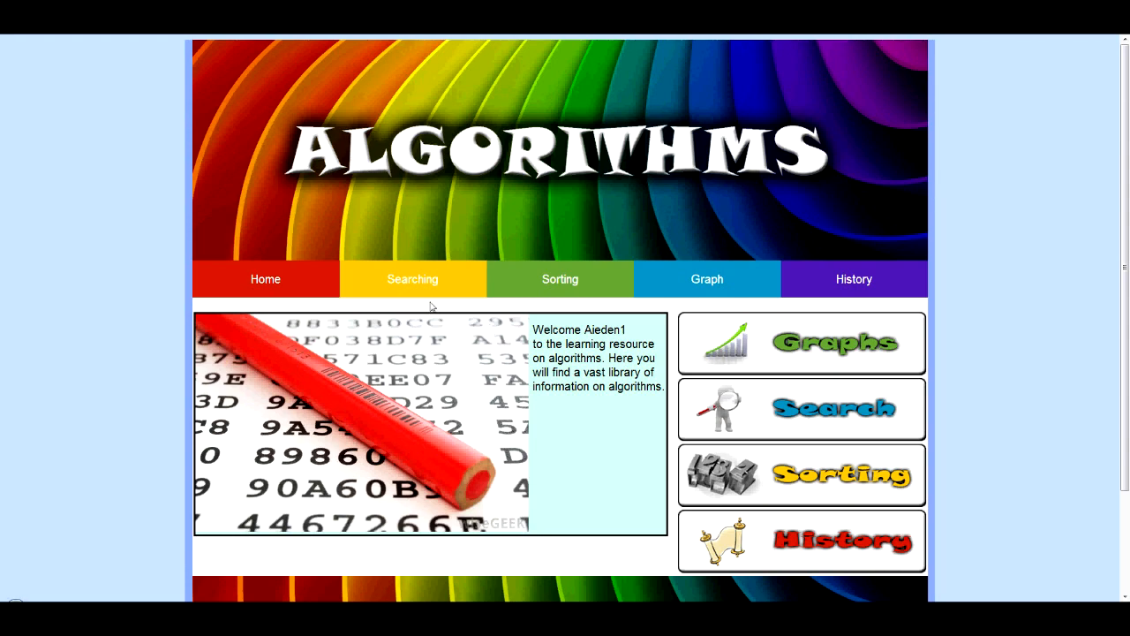
mouse_move(420, 281)
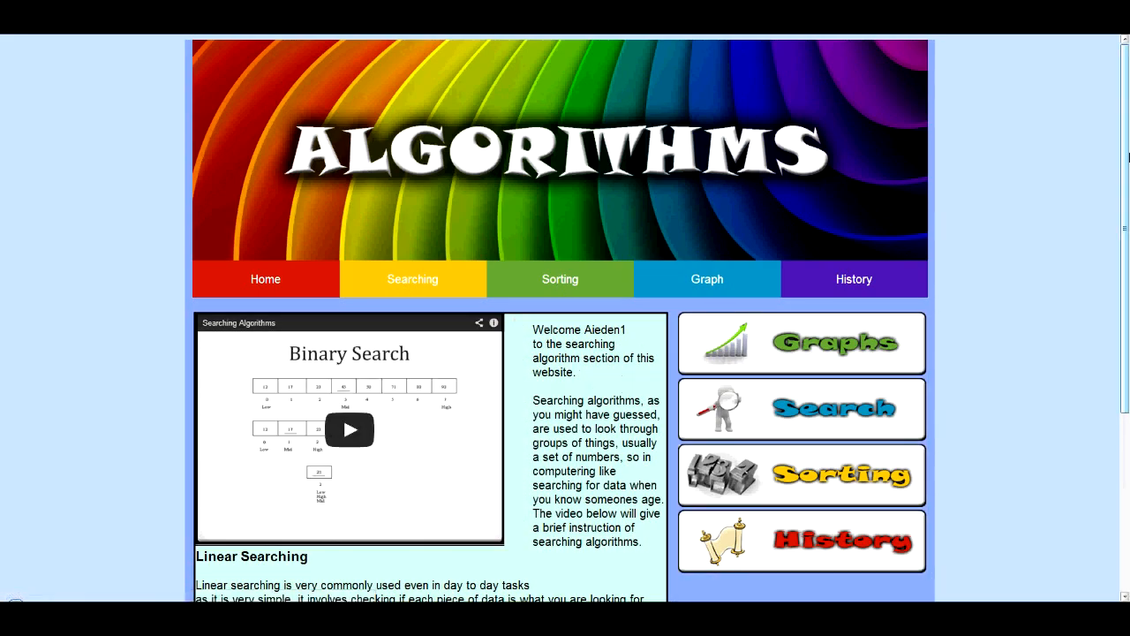
Scroll through Searching, then go to the Sorting section's bubble sort introduction.
scroll(down, 3)
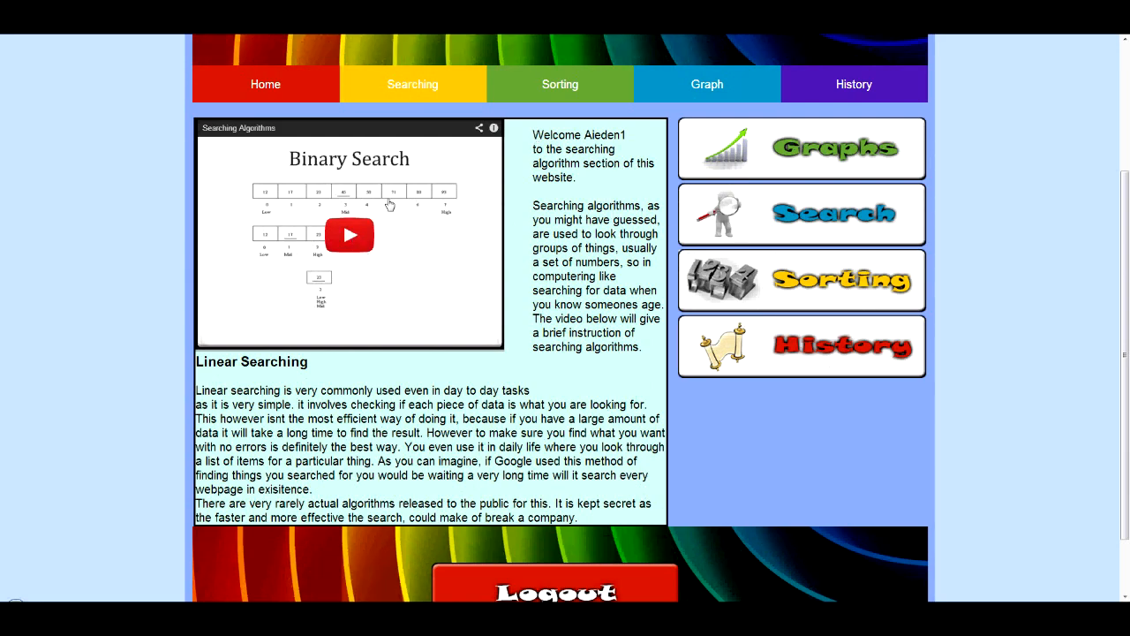
mouse_move(436, 227)
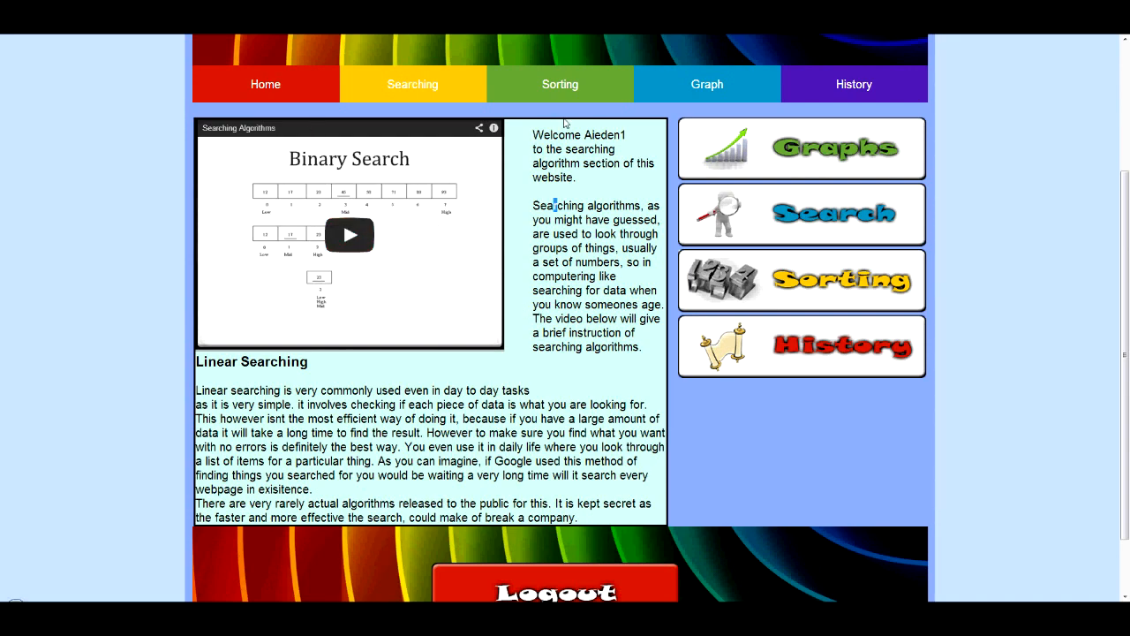
click(560, 84)
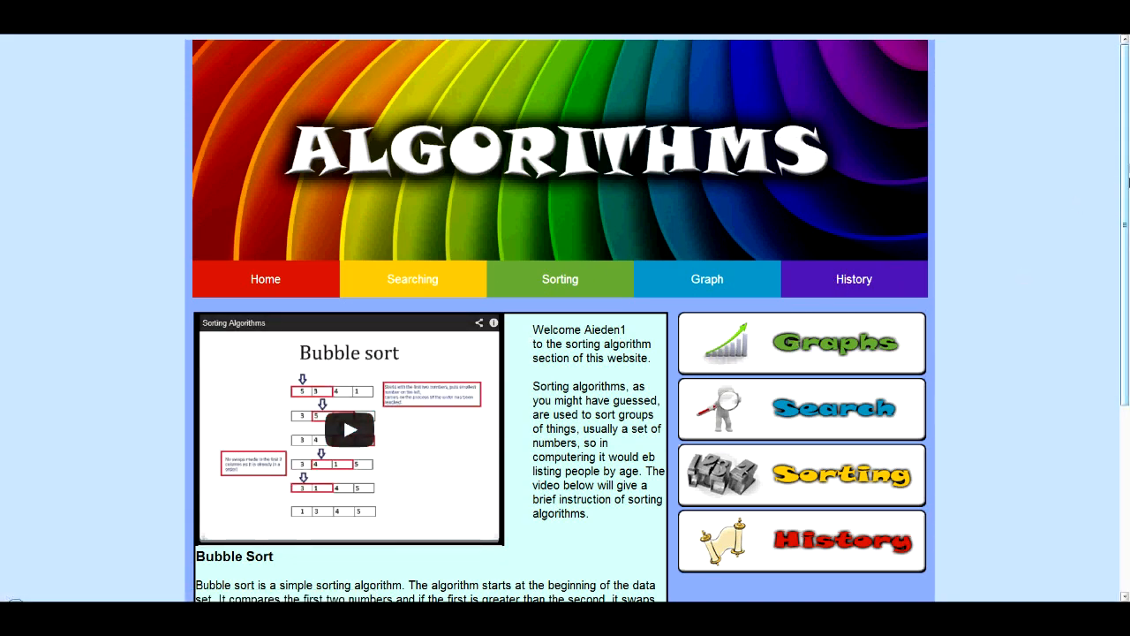
Start the embedded sorting algorithms YouTube video on the Sorting page.
scroll(down, 3)
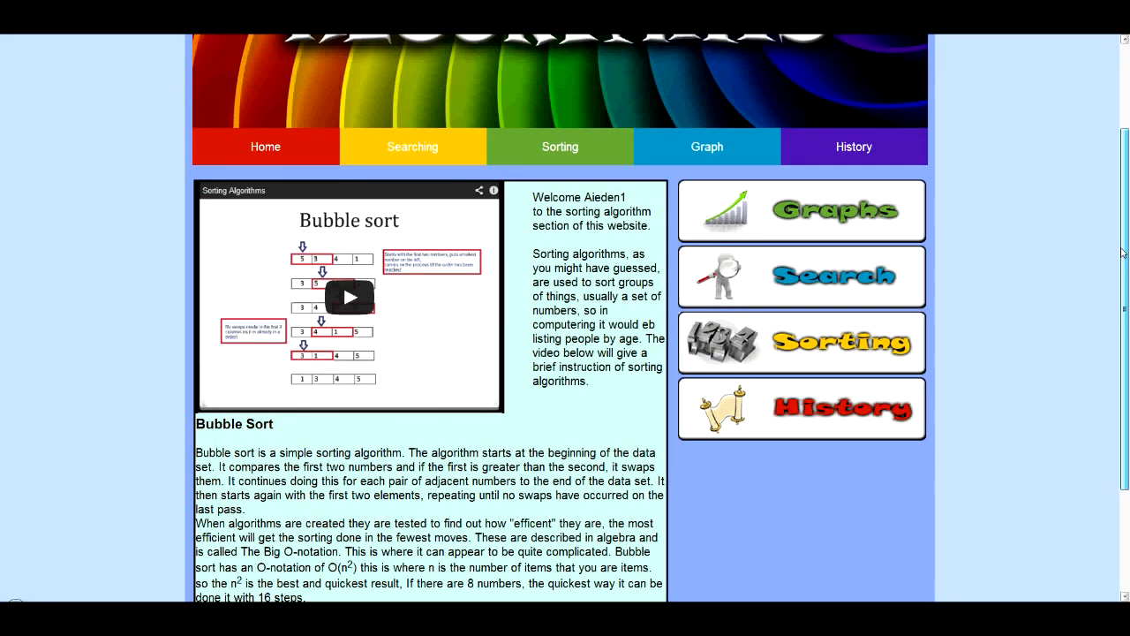
scroll(up, 3)
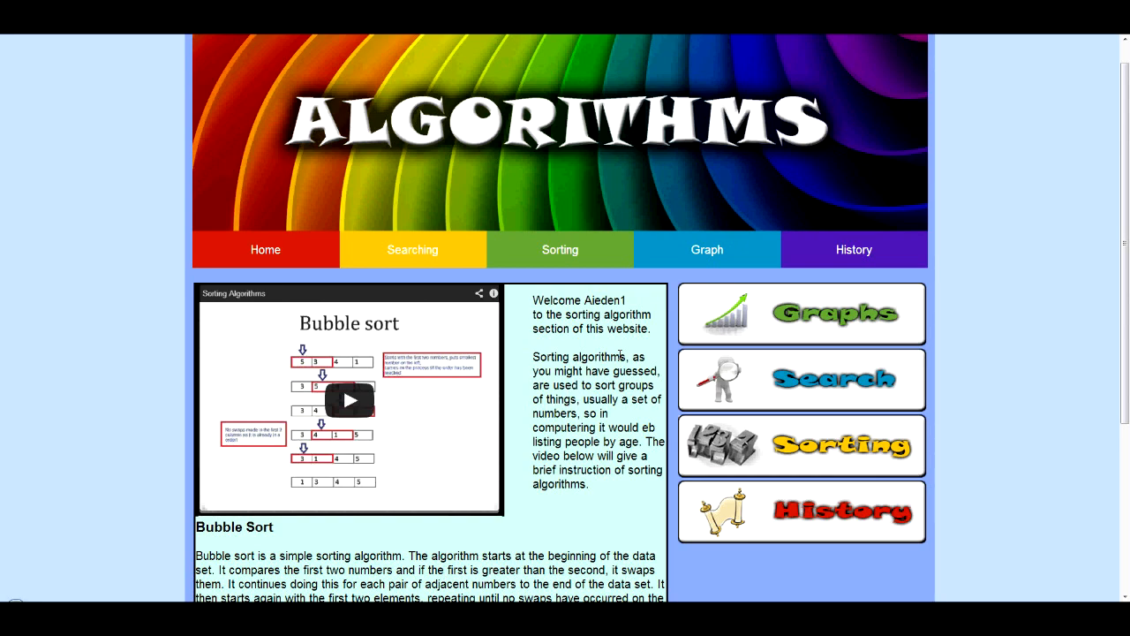
mouse_move(833, 289)
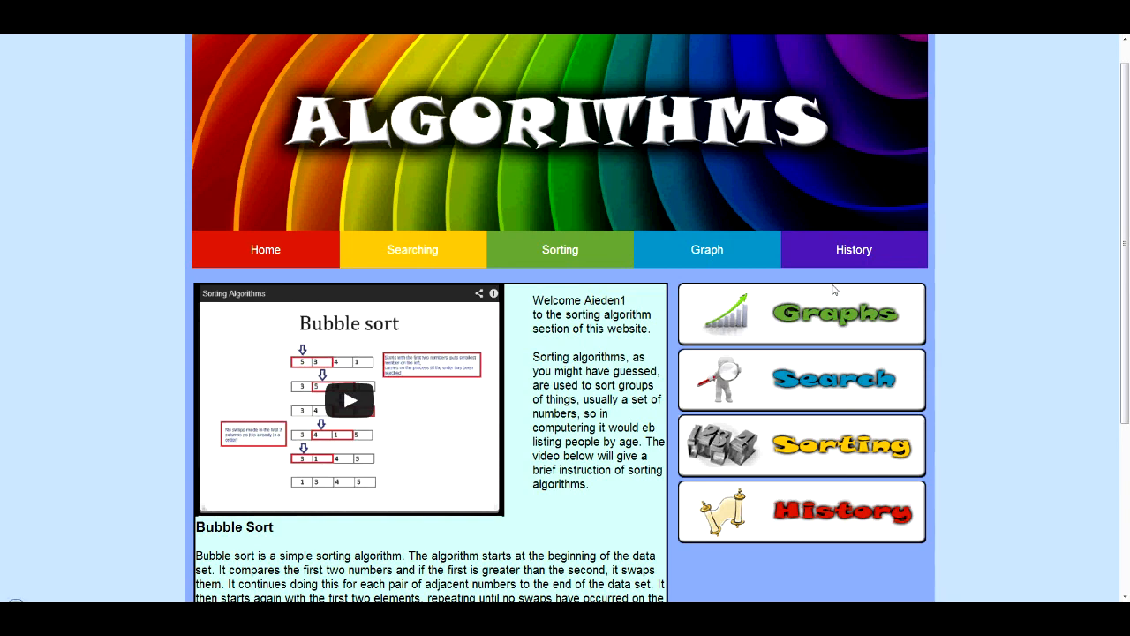
click(348, 400)
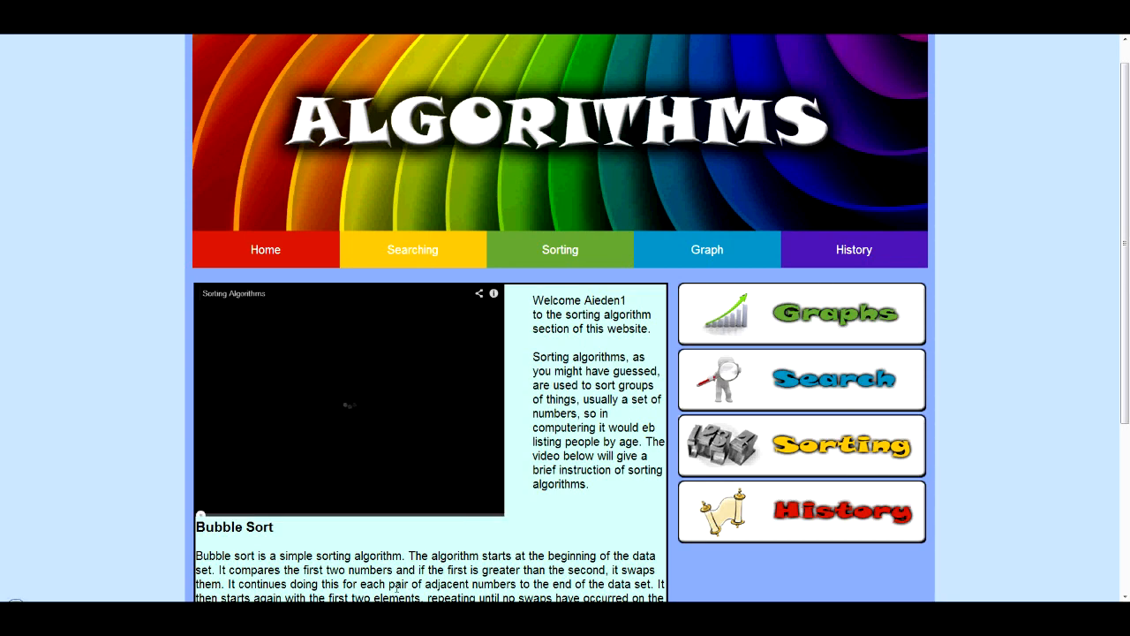
click(350, 405)
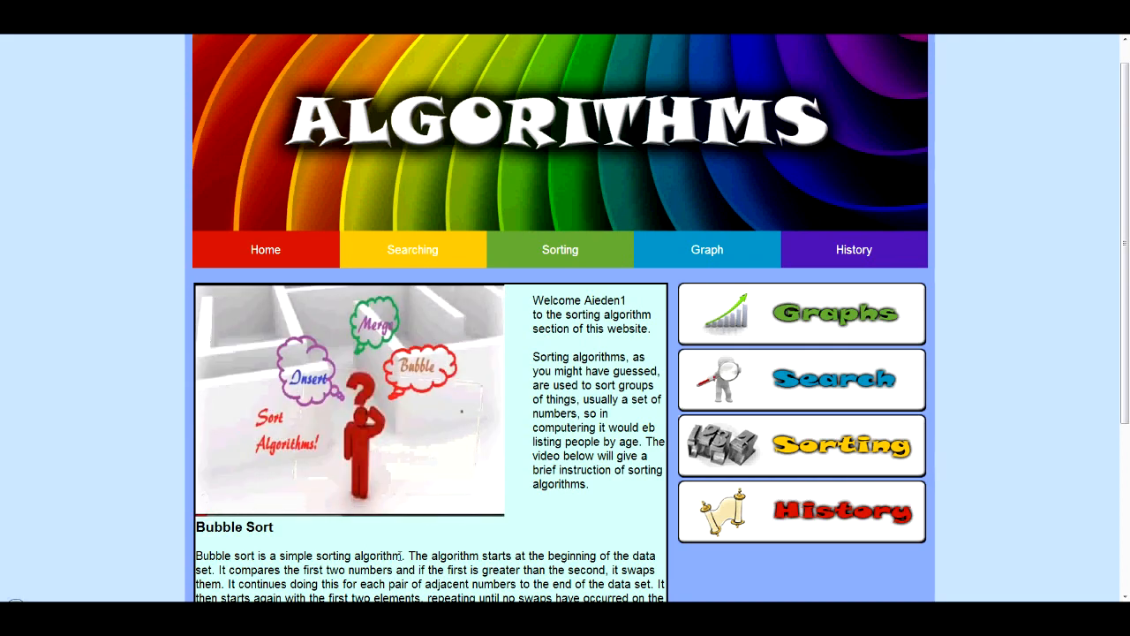
click(349, 401)
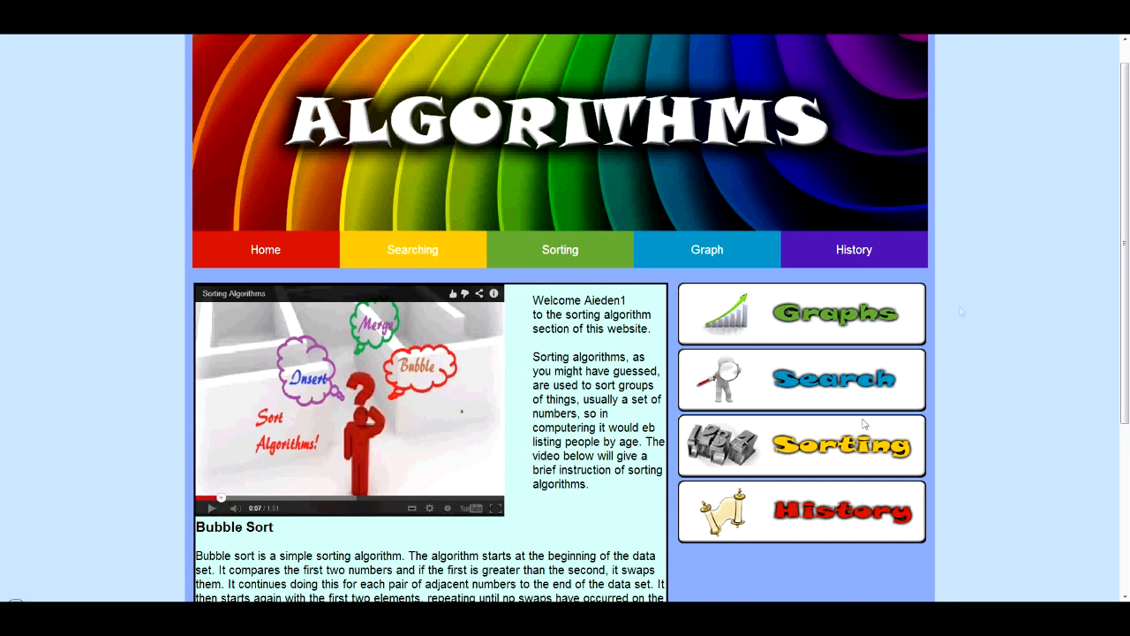
View the History timeline, expanding and collapsing Euclid's 300 BC entry, then return Home.
click(854, 249)
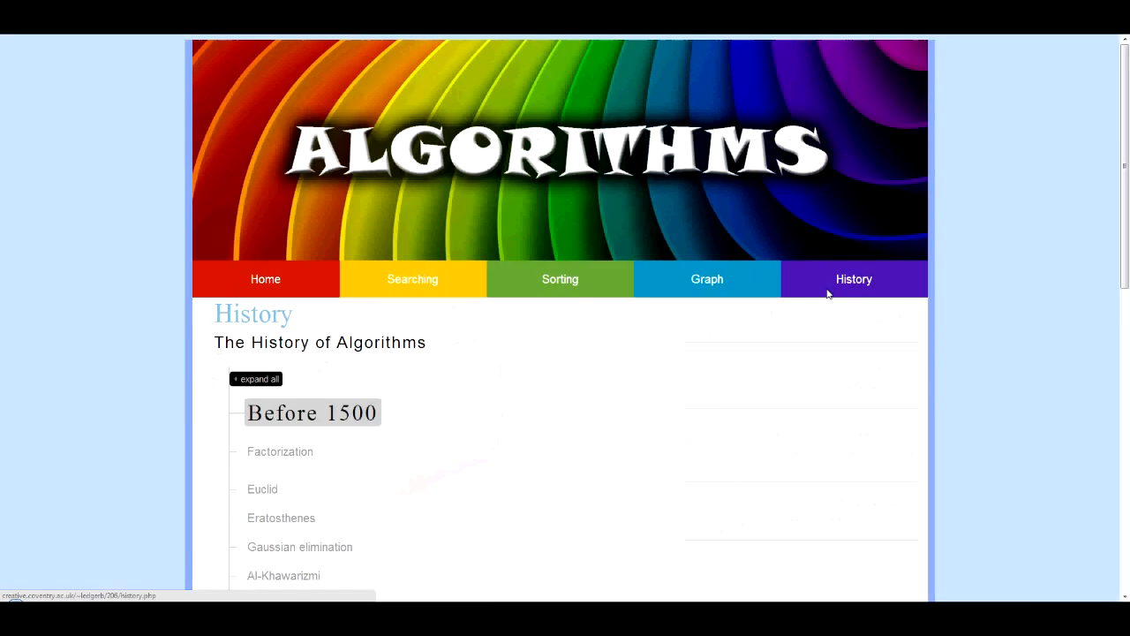
scroll(down, 3)
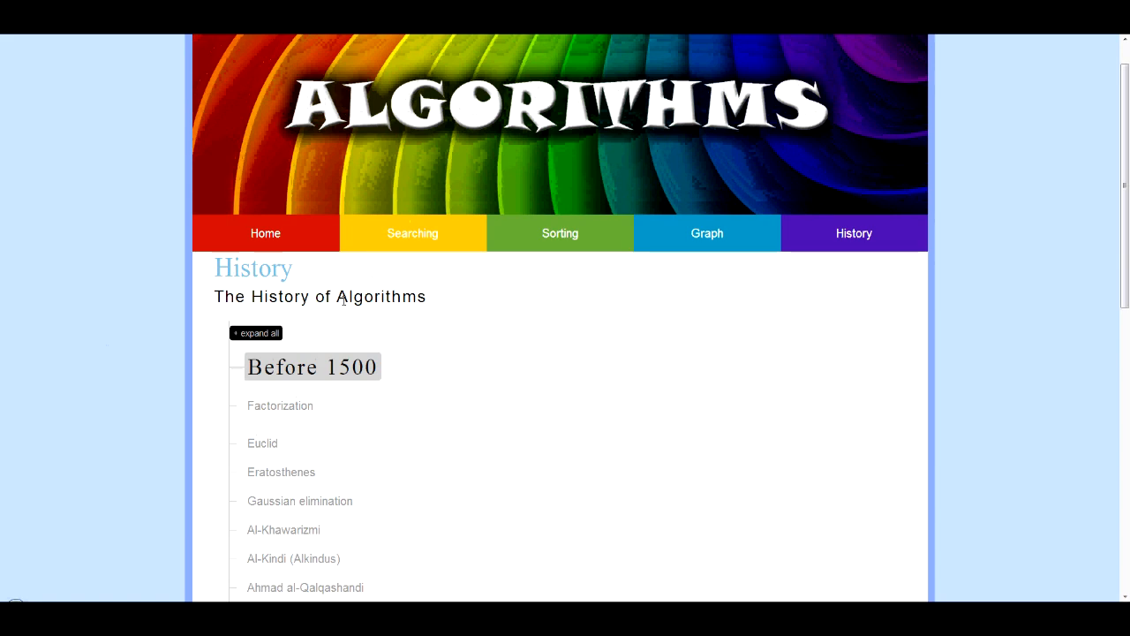
click(280, 405)
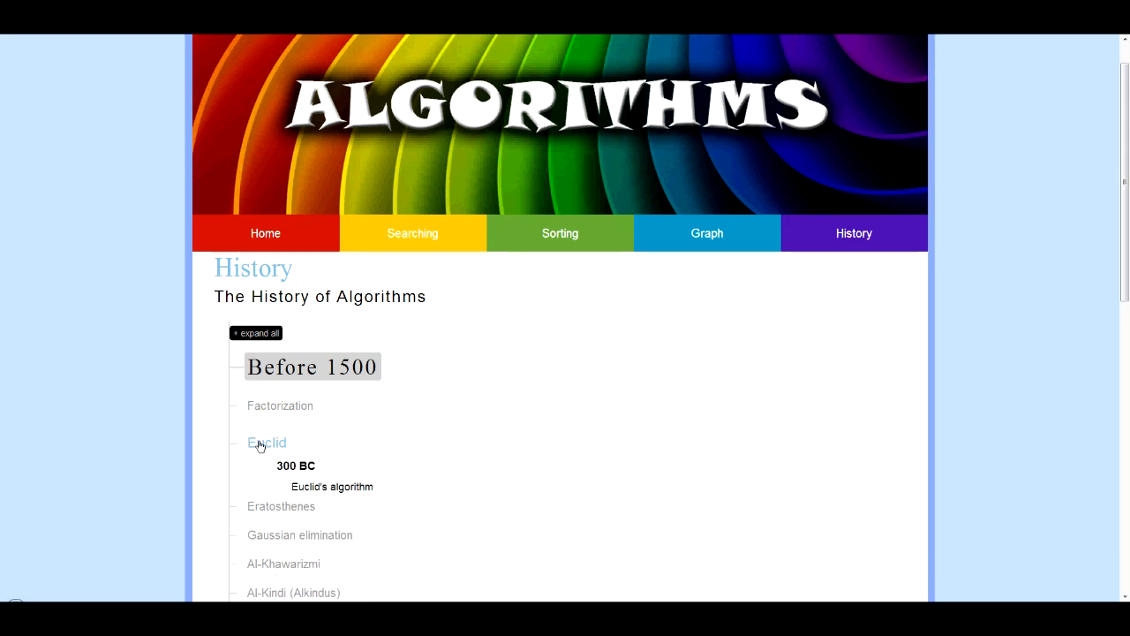
click(264, 442)
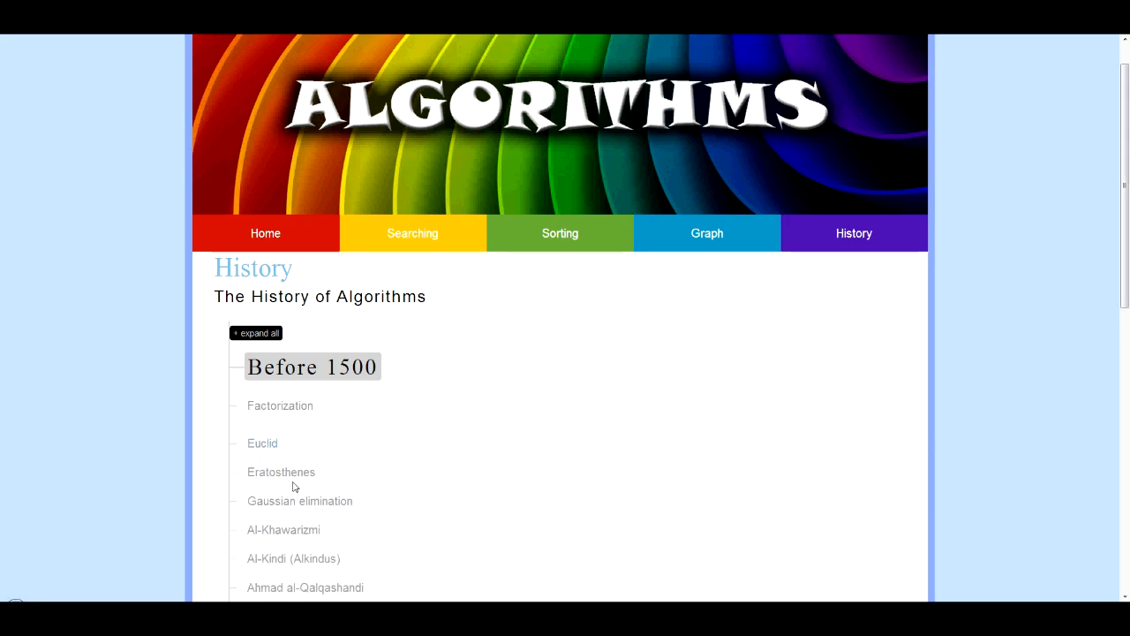
click(281, 471)
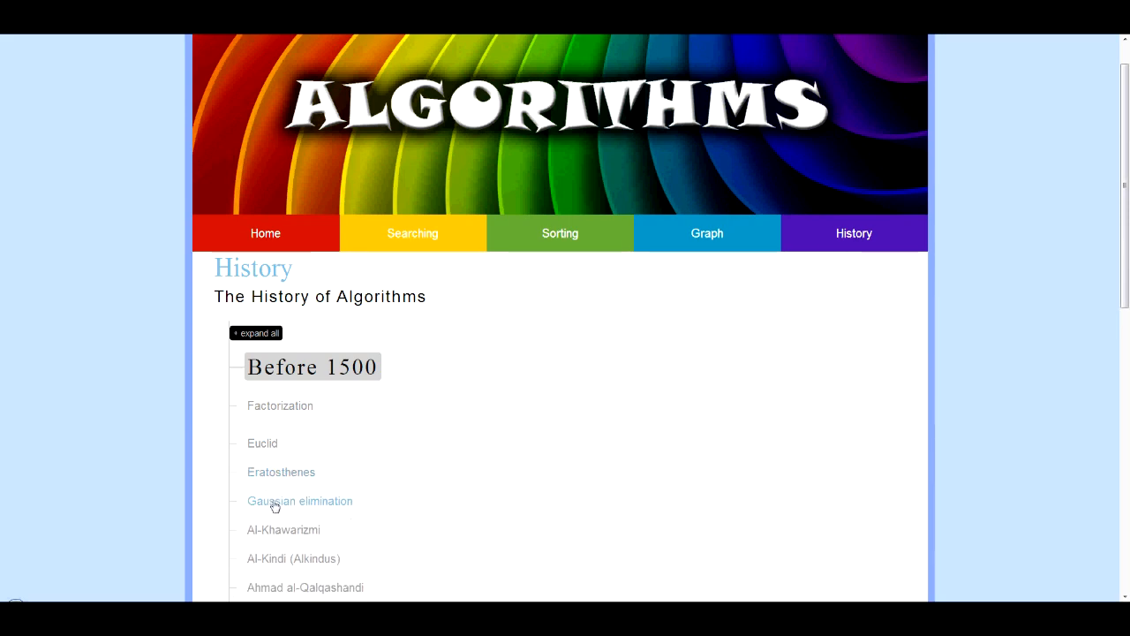
mouse_move(274, 485)
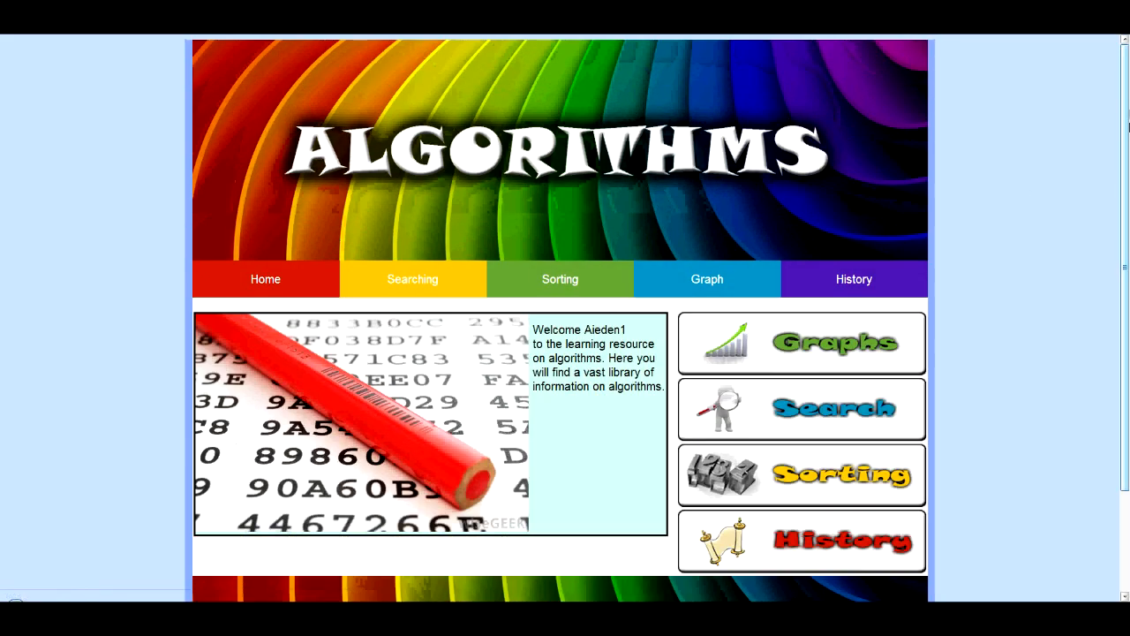
Log out, returning to the empty login form.
scroll(down, 3)
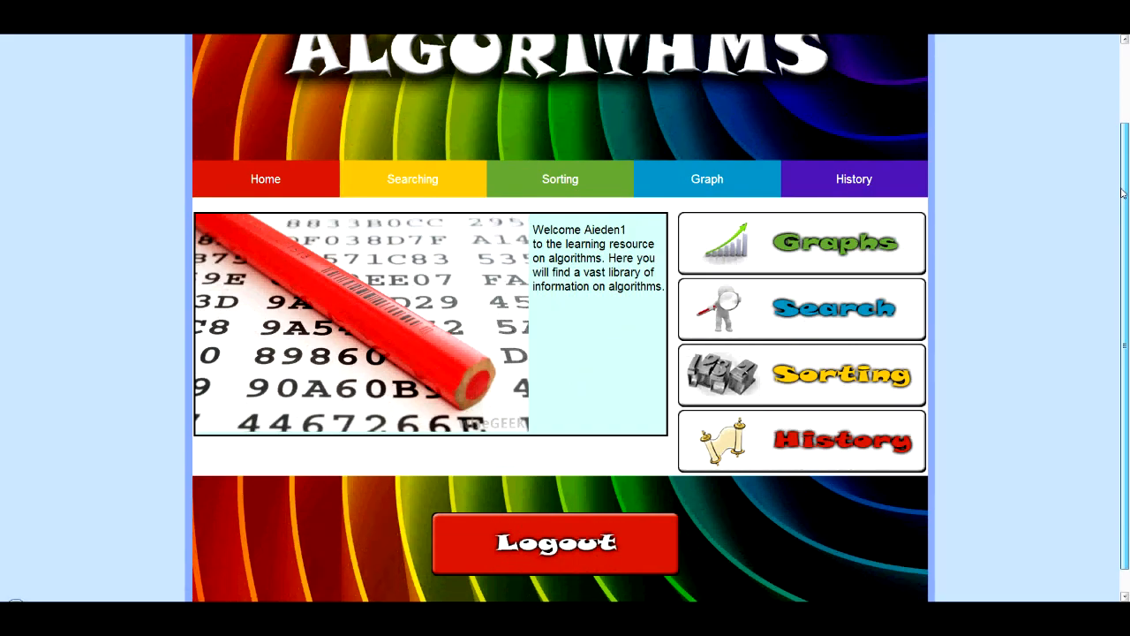
scroll(up, 3)
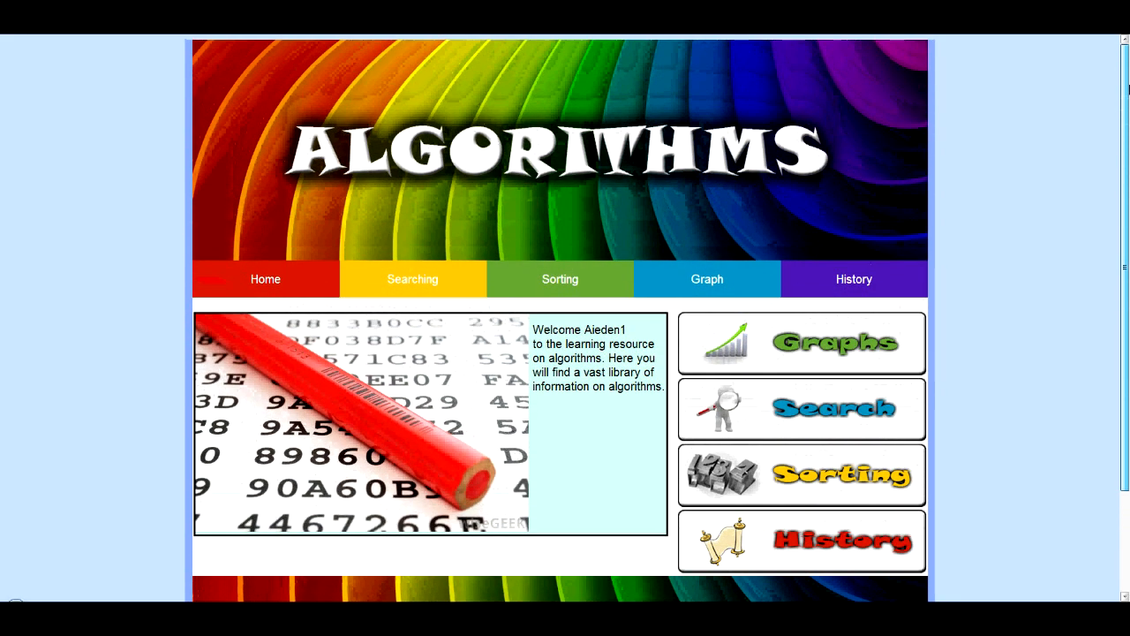
scroll(down, 3)
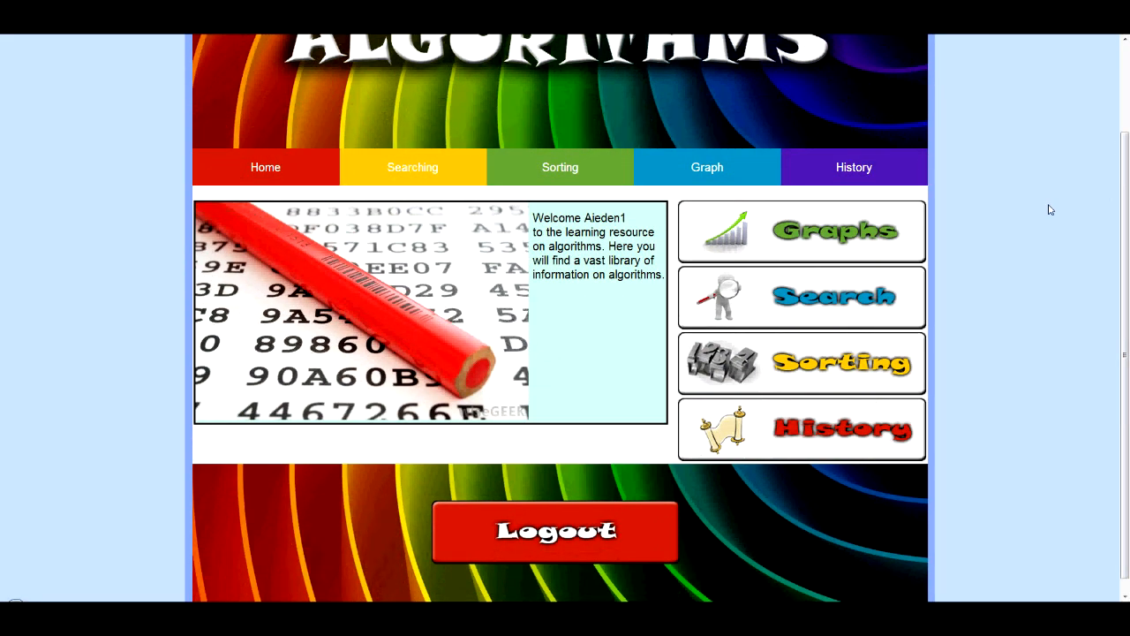
mouse_move(975, 38)
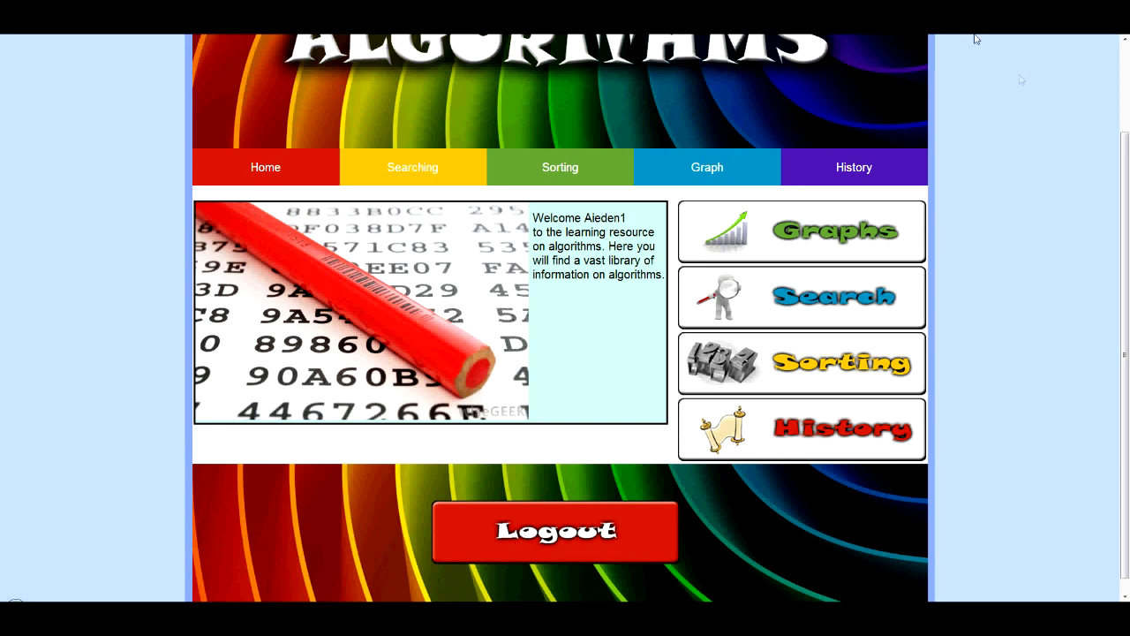
click(555, 531)
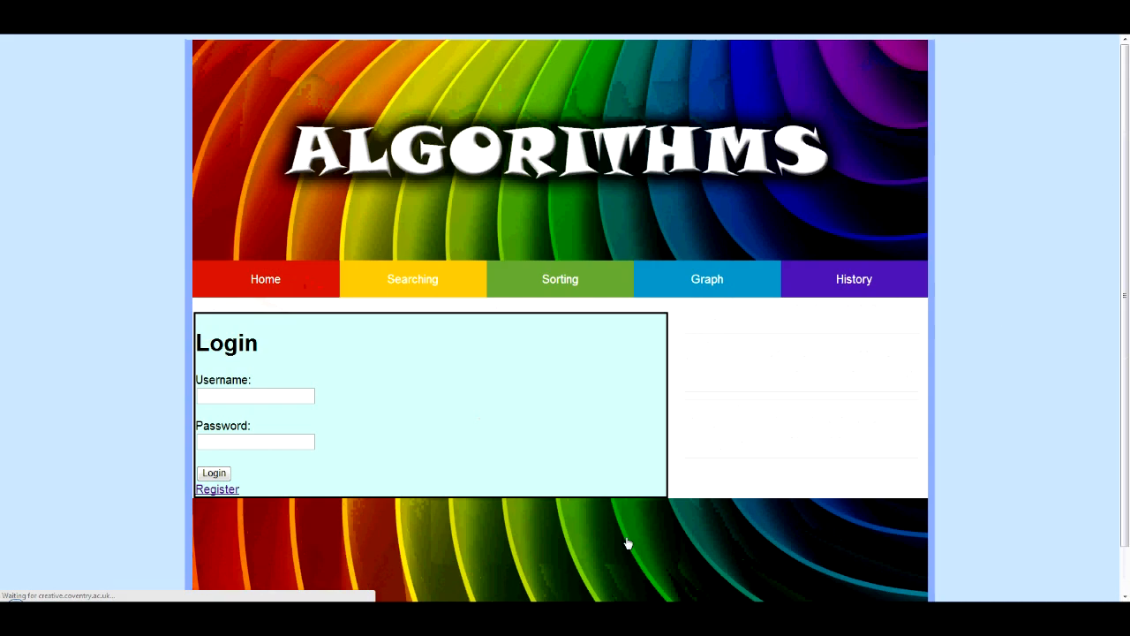